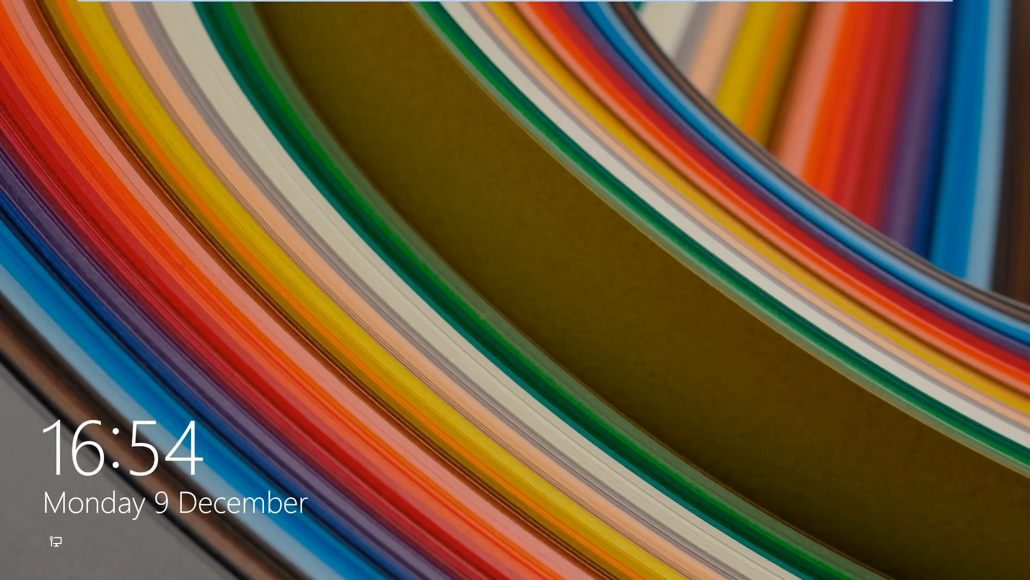
pyautogui.moveTo(821, 505)
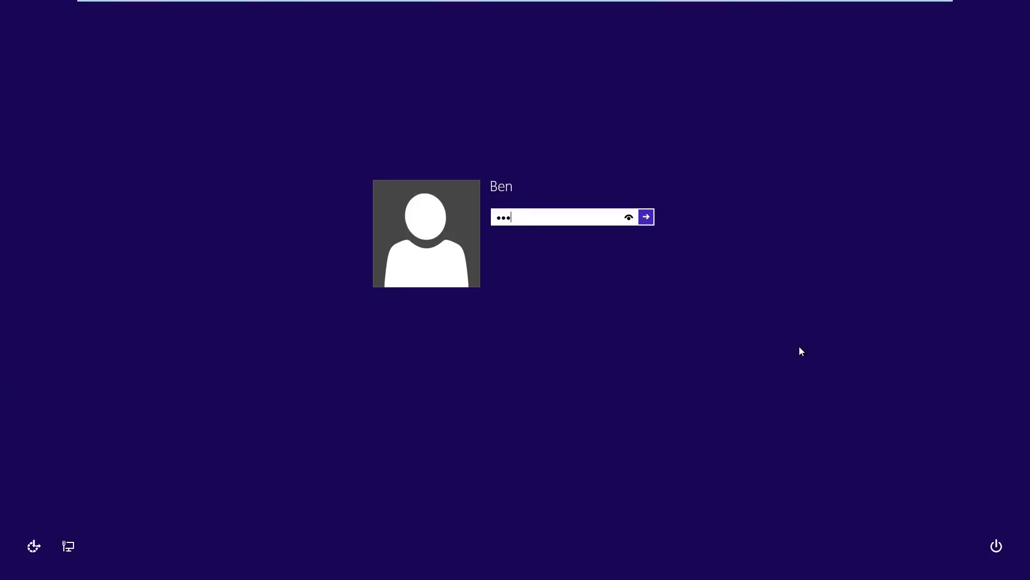
# Step: Sign in to the user account with the entered password
pyautogui.click(645, 216)
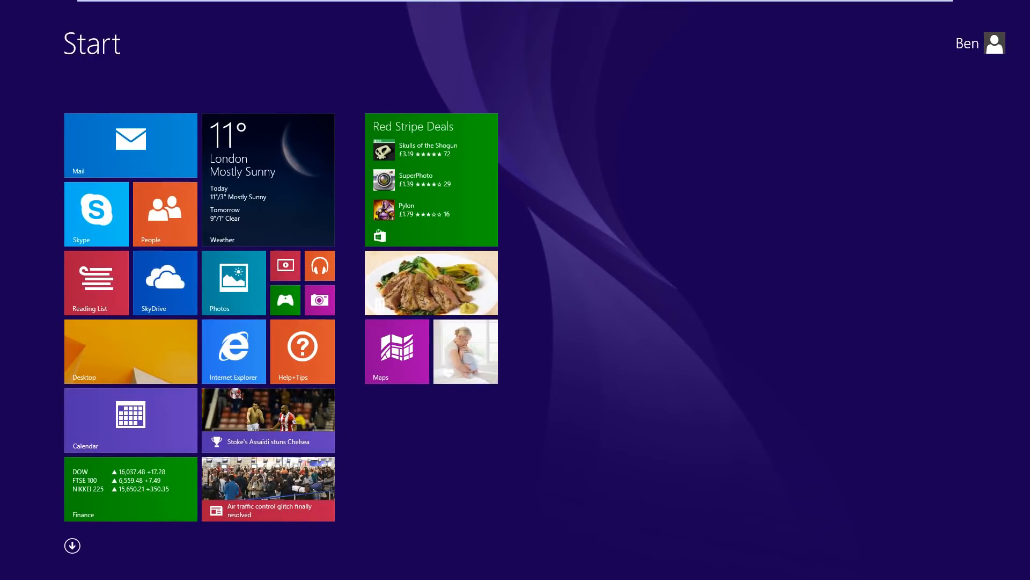
pyautogui.moveTo(569, 235)
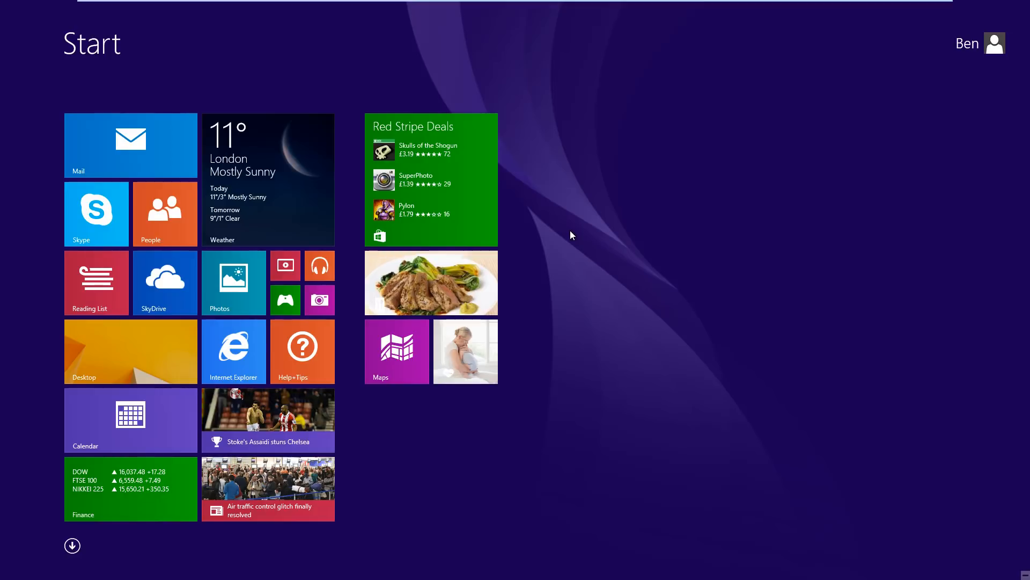
pyautogui.moveTo(653, 253)
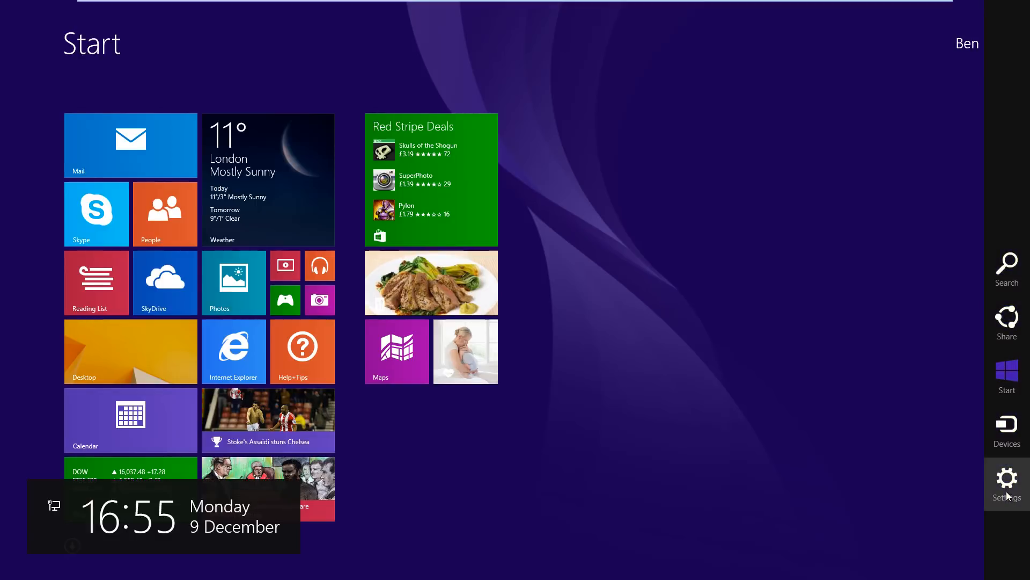
# Step: Bring up the Settings charm from the right-edge Charms bar
pyautogui.click(1006, 479)
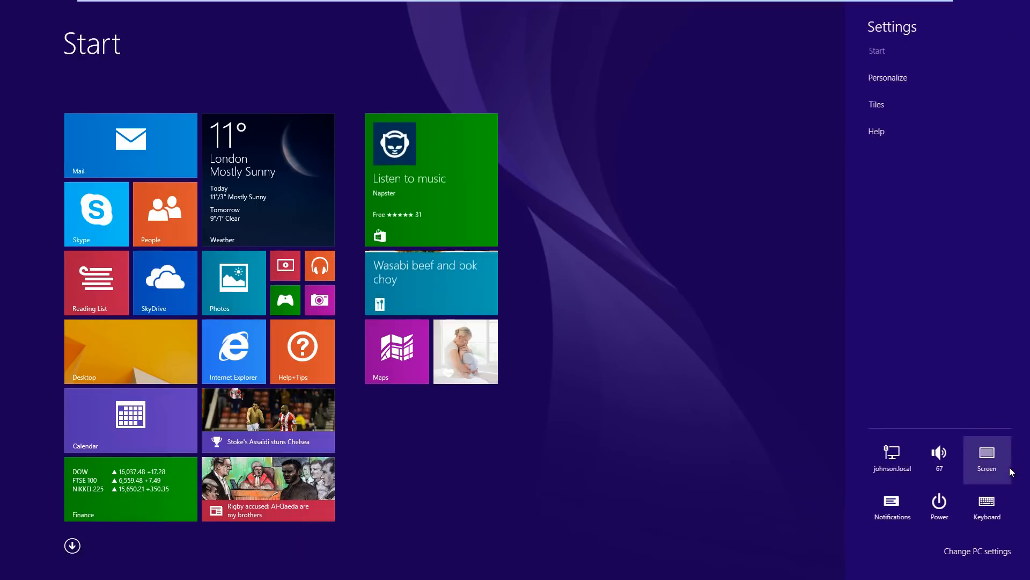
pyautogui.moveTo(1011, 488)
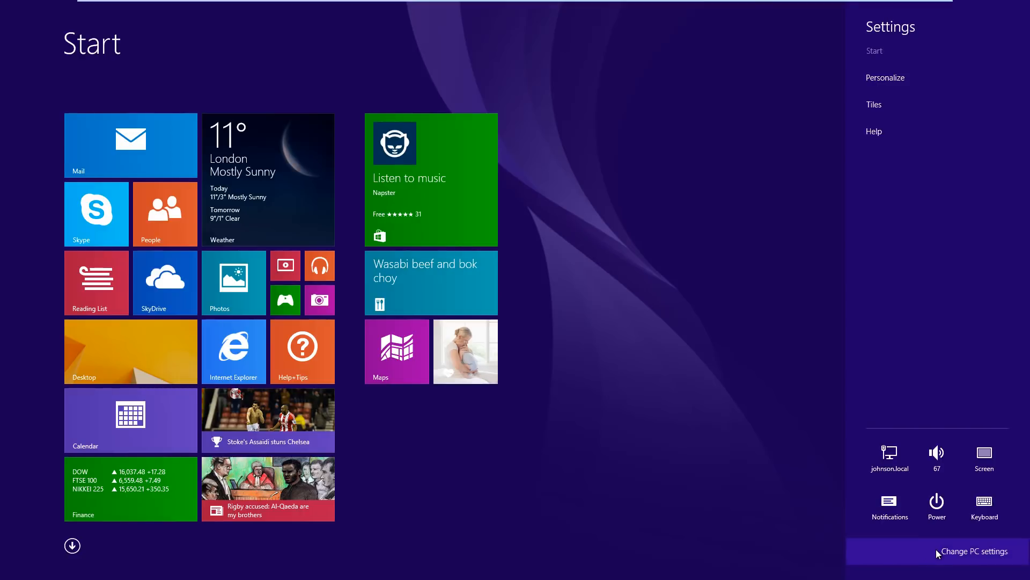
# Step: Go into Change PC settings and select the Update and recovery section
pyautogui.click(975, 551)
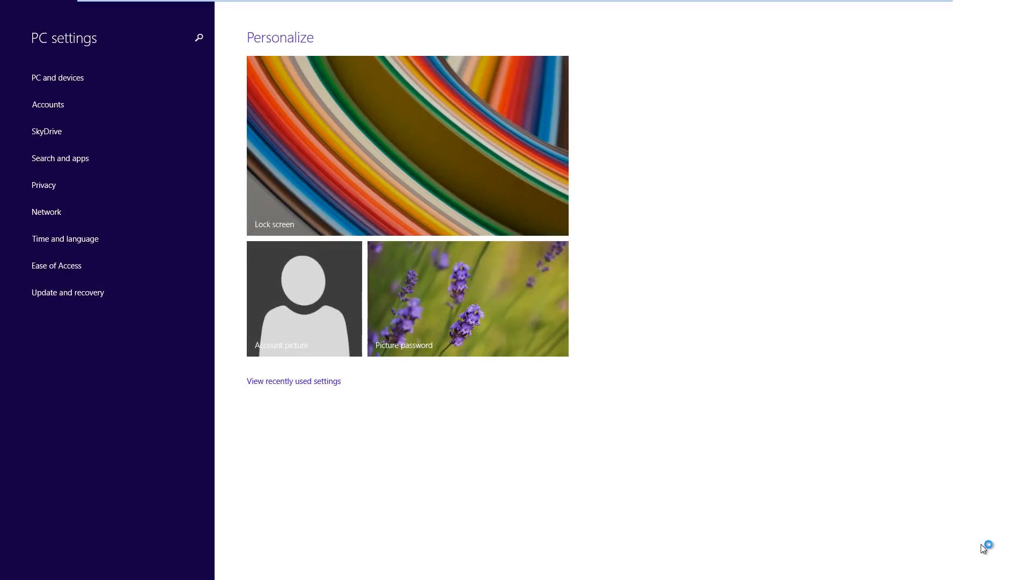
pyautogui.moveTo(225, 202)
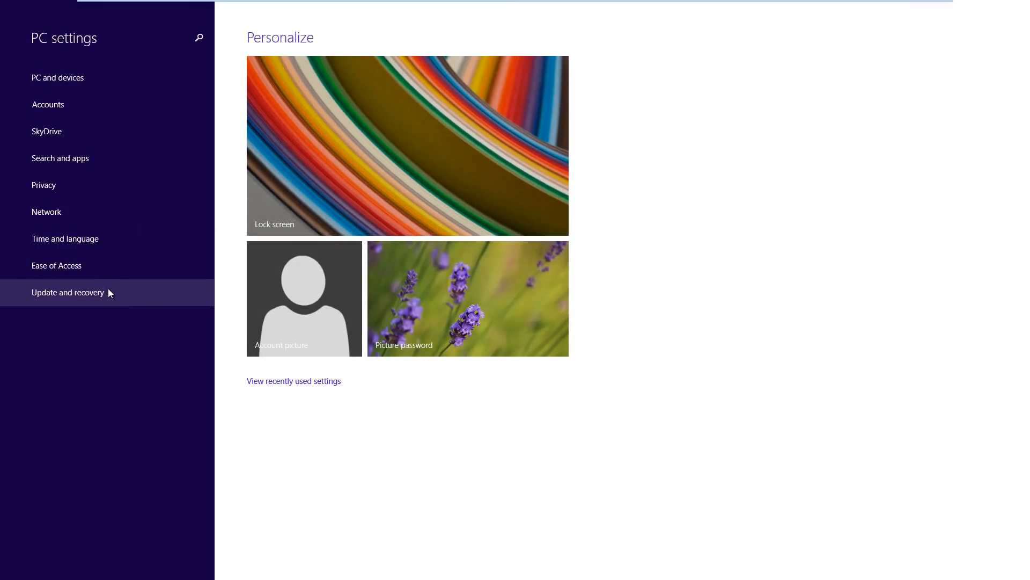
pyautogui.moveTo(55, 310)
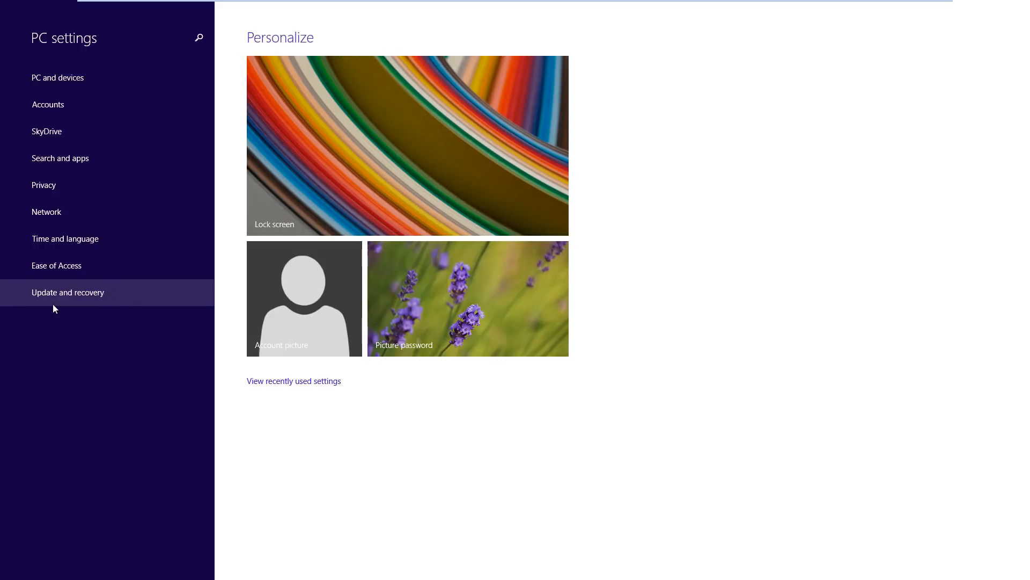
pyautogui.click(68, 292)
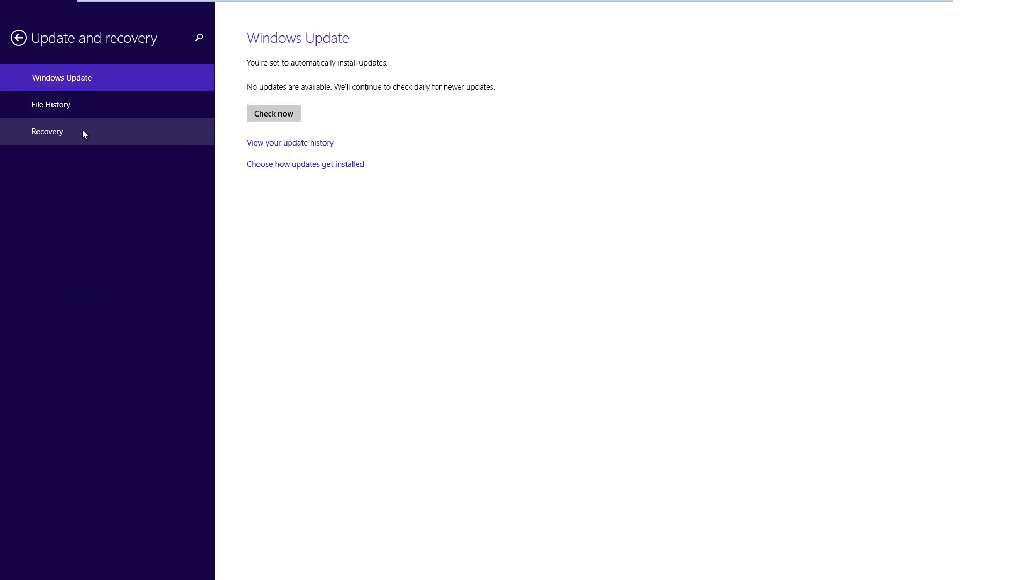
# Step: Show the Recovery page with refresh, reset and advanced startup options
pyautogui.click(47, 130)
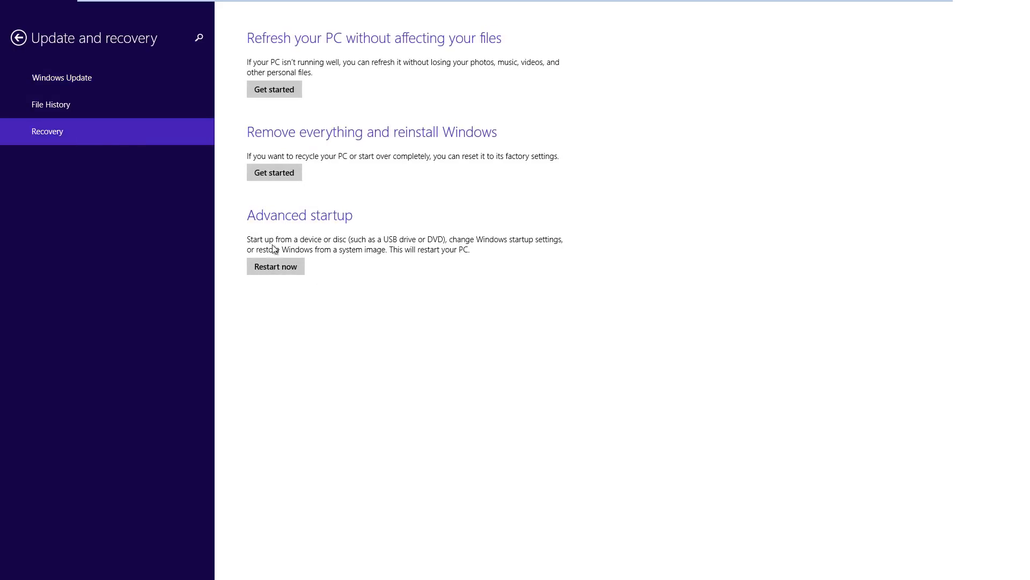
pyautogui.moveTo(356, 158)
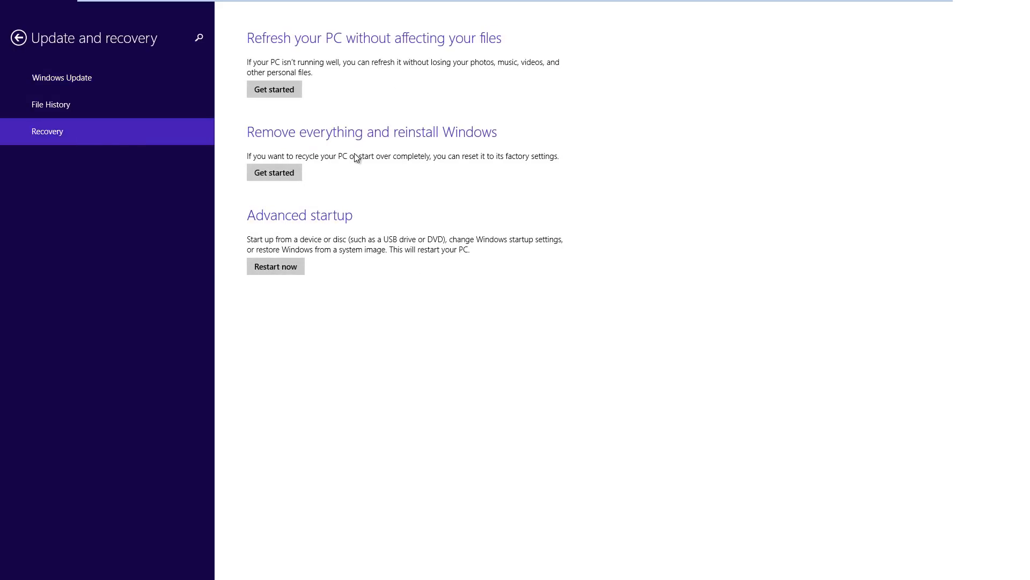
pyautogui.moveTo(396, 124)
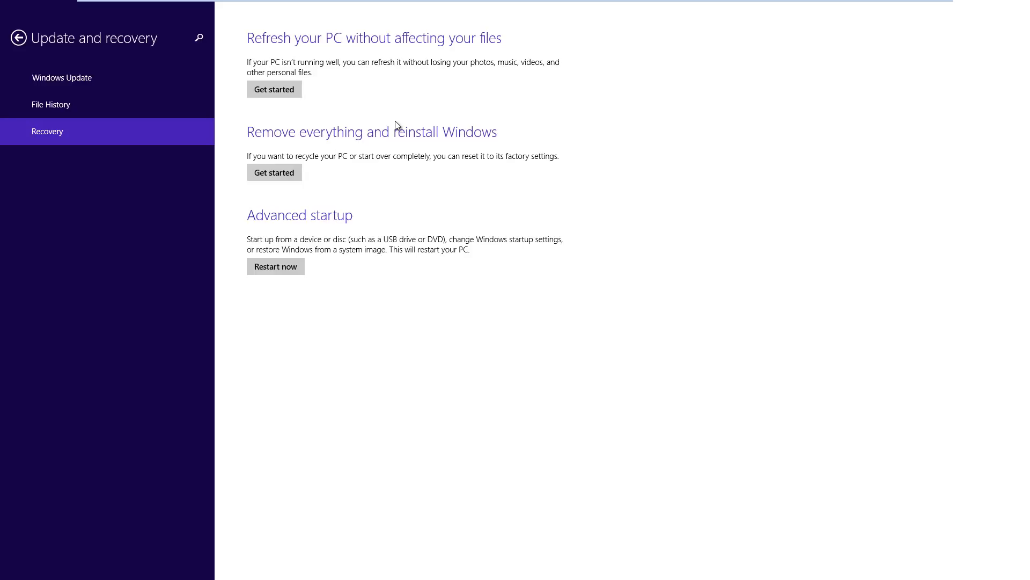
pyautogui.moveTo(353, 74)
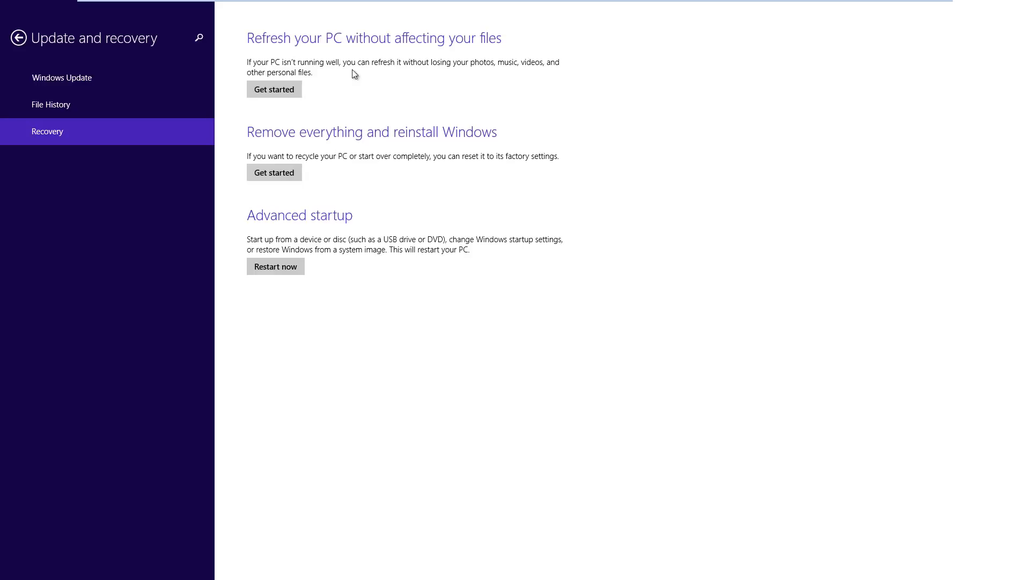
pyautogui.moveTo(370, 70)
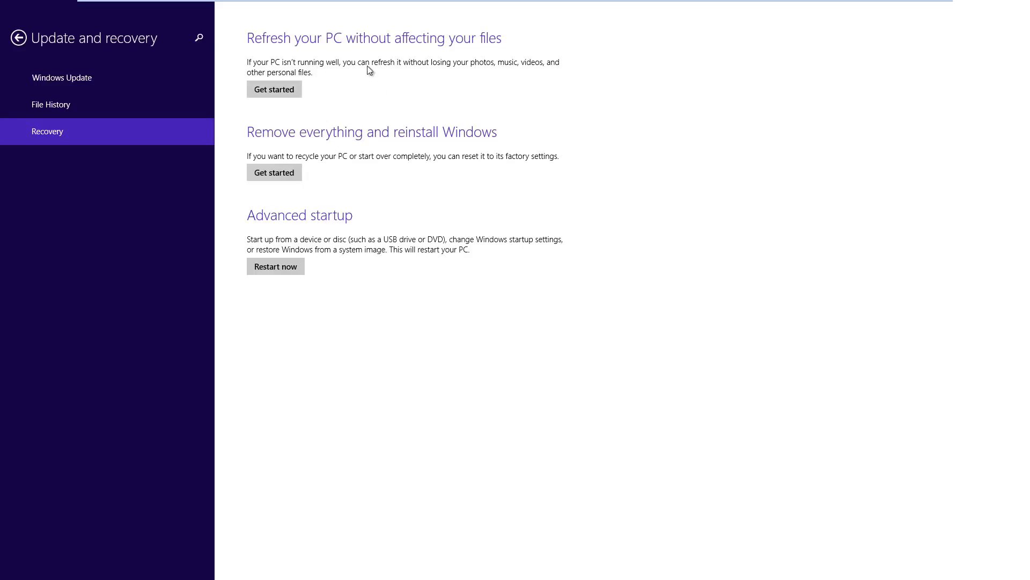
pyautogui.moveTo(266, 142)
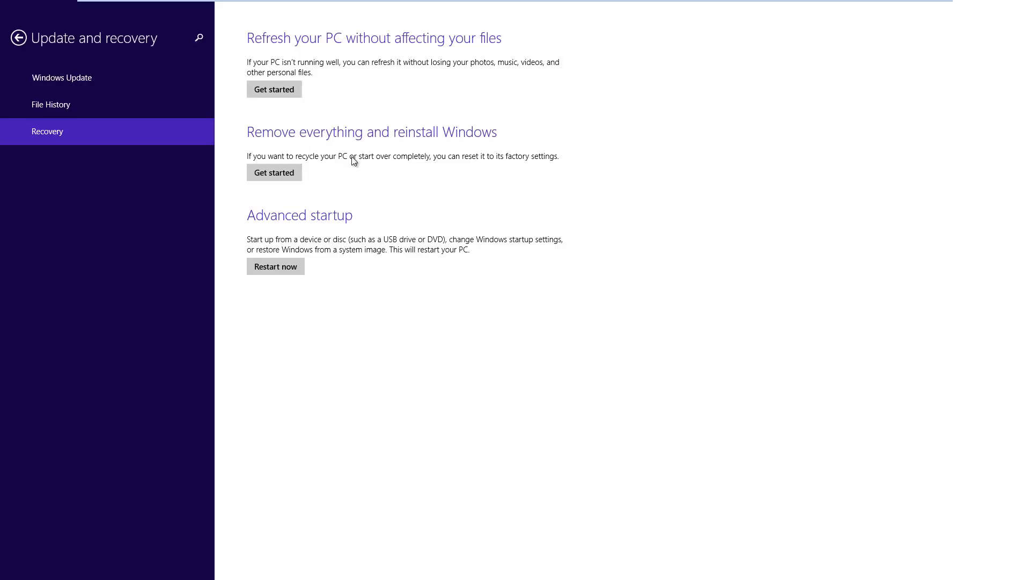
pyautogui.moveTo(335, 189)
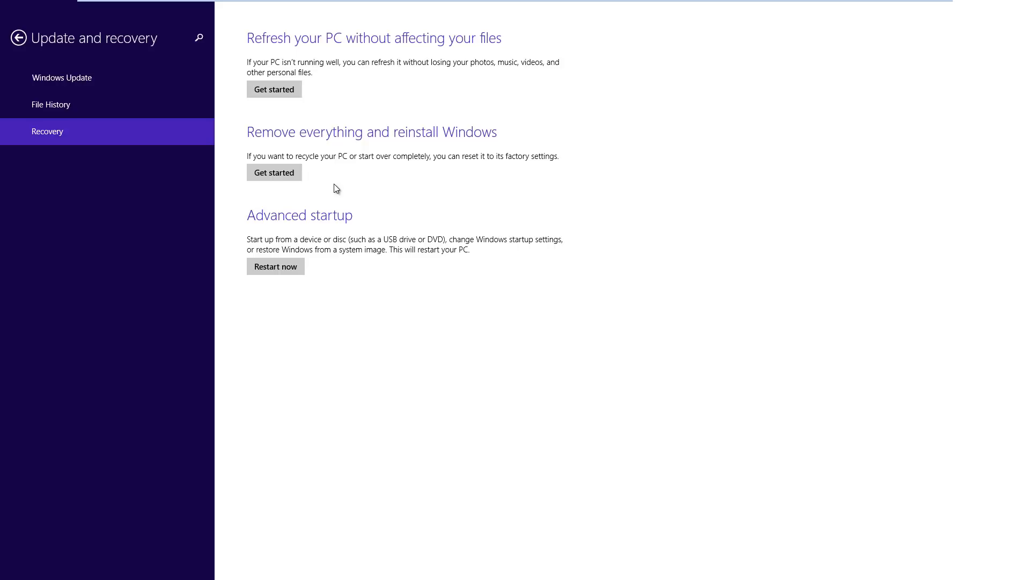
pyautogui.moveTo(322, 68)
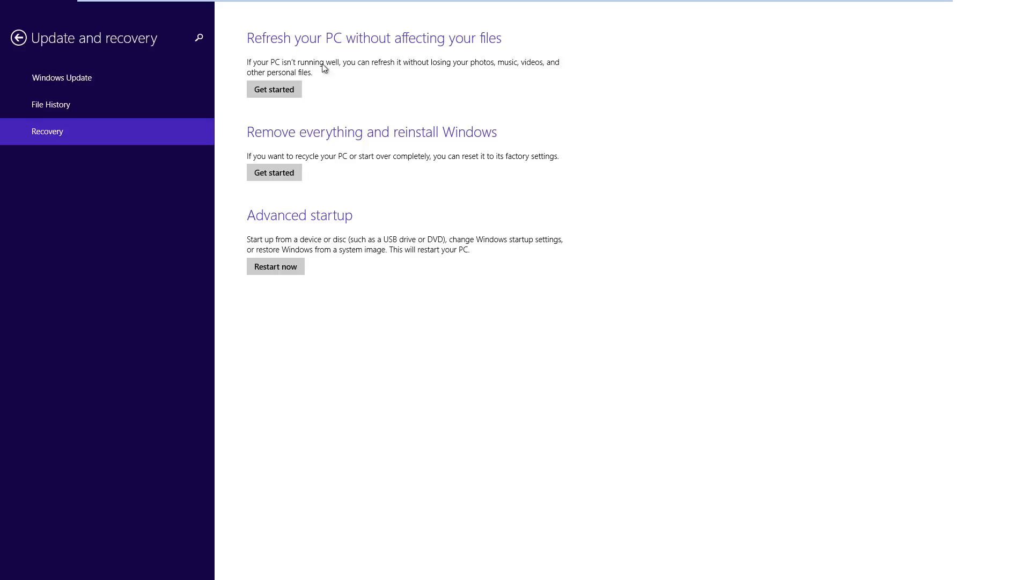
pyautogui.moveTo(343, 69)
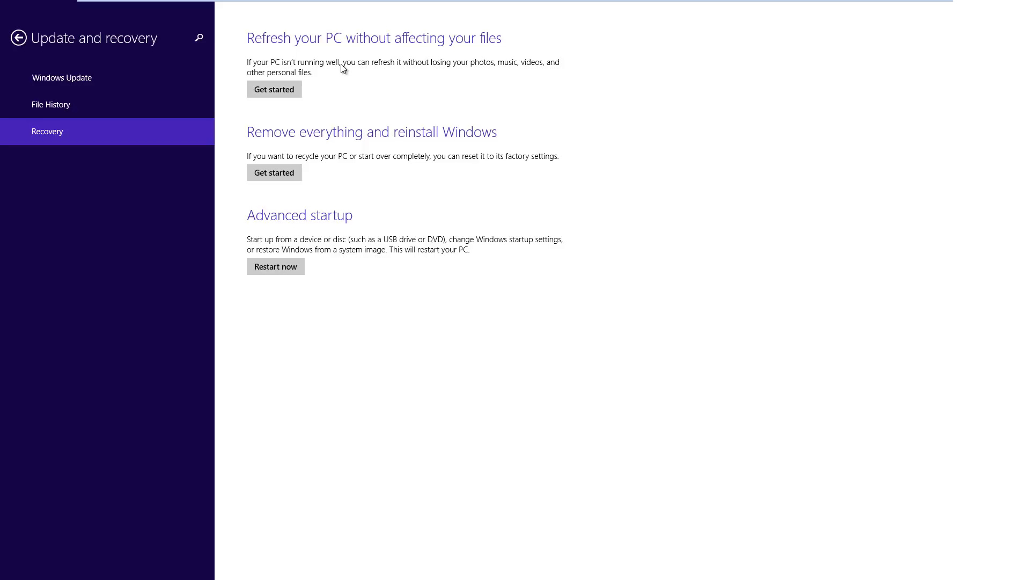
pyautogui.moveTo(357, 256)
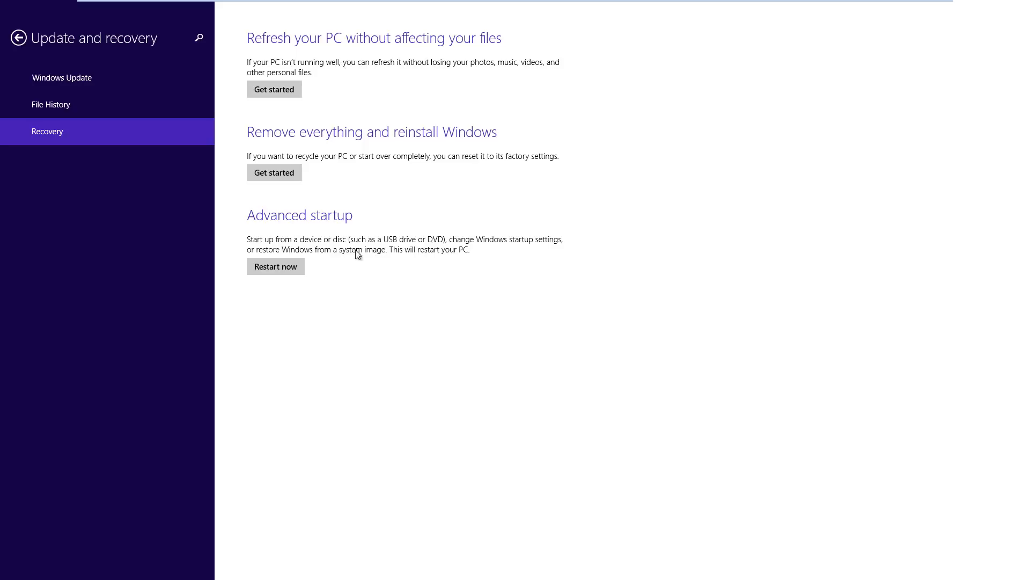
pyautogui.moveTo(322, 221)
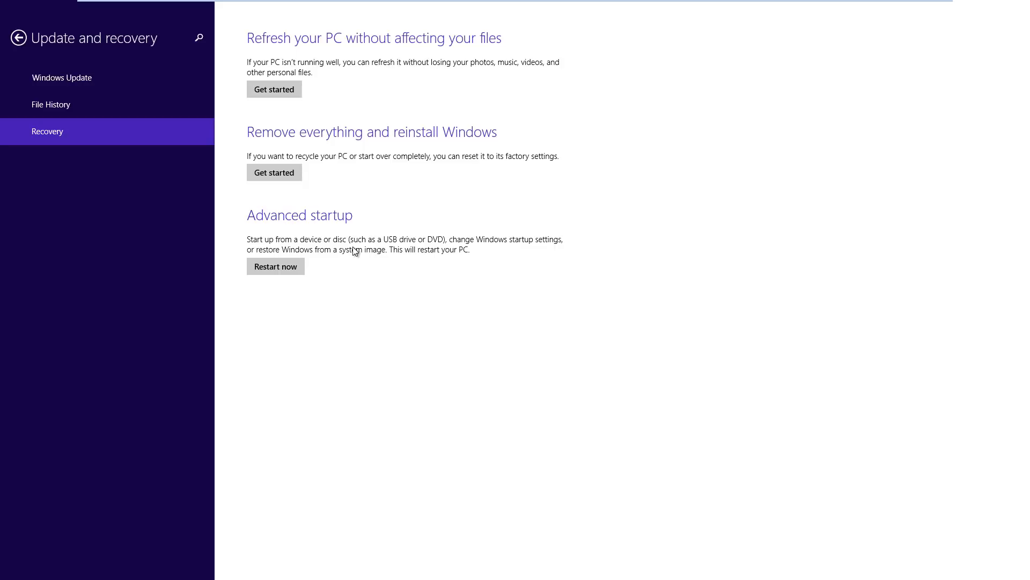
pyautogui.moveTo(319, 55)
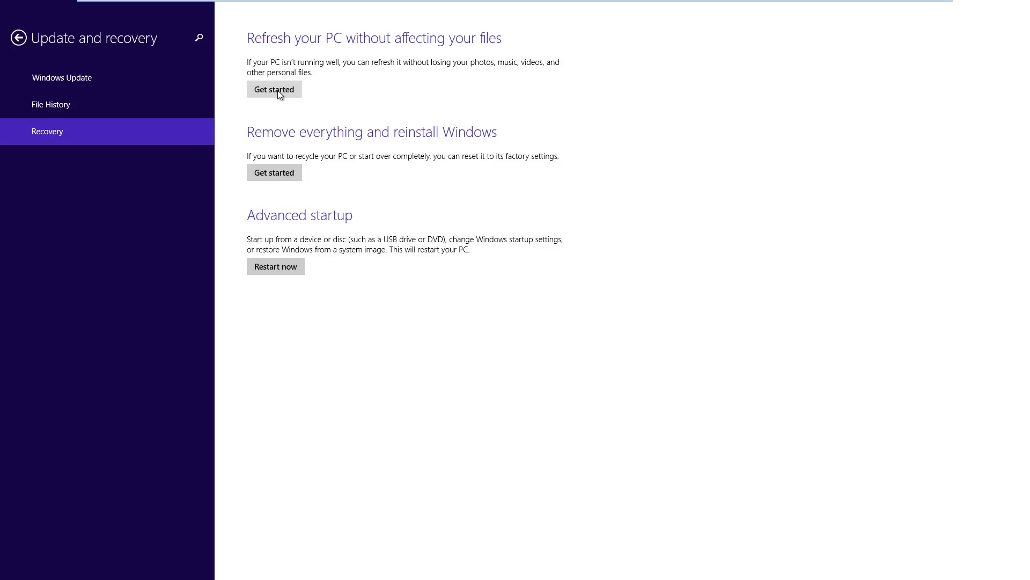
# Step: Start 'Refresh your PC without affecting your files' via Get started
pyautogui.click(274, 89)
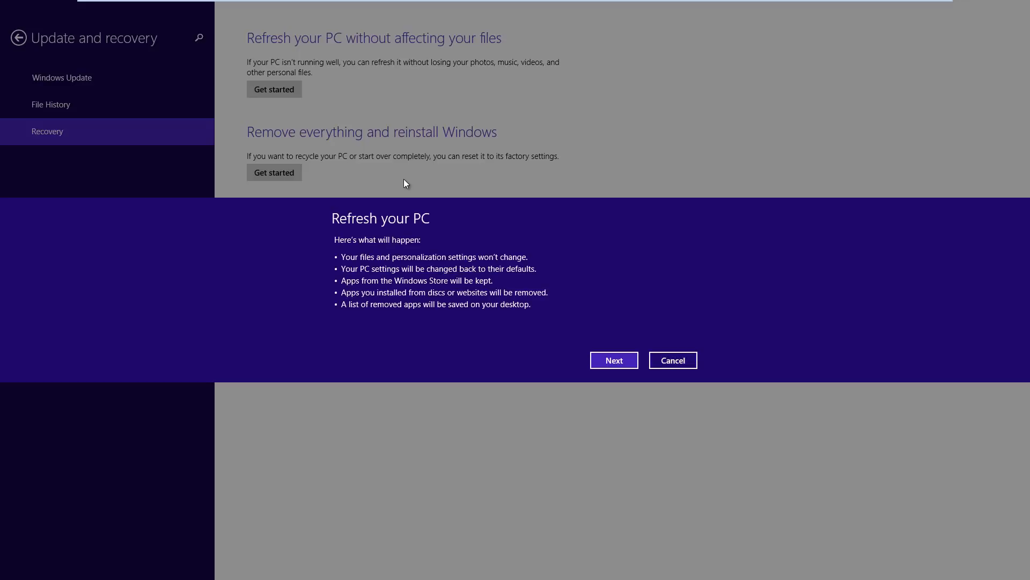
pyautogui.moveTo(483, 192)
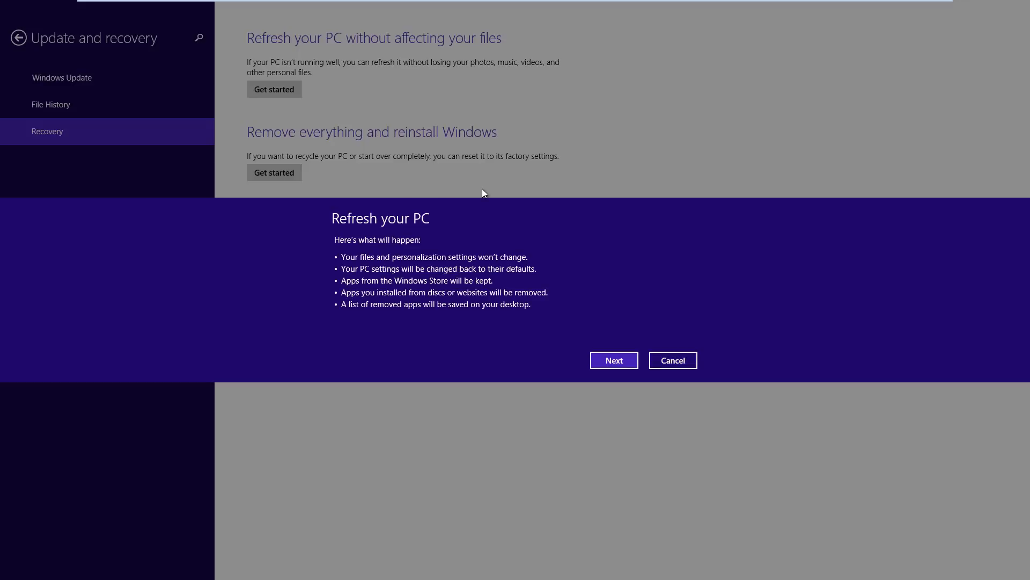
pyautogui.moveTo(379, 262)
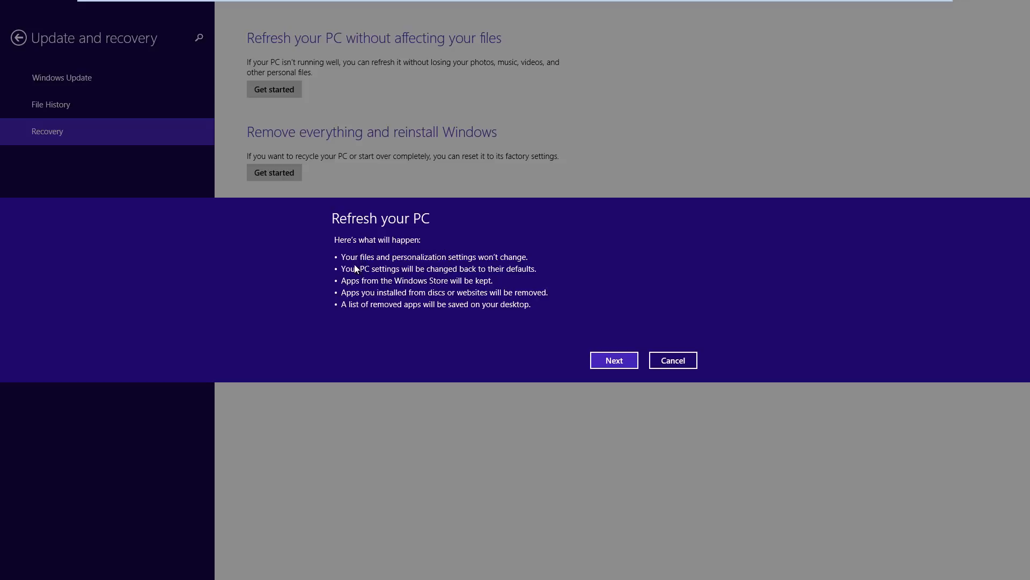
pyautogui.moveTo(497, 274)
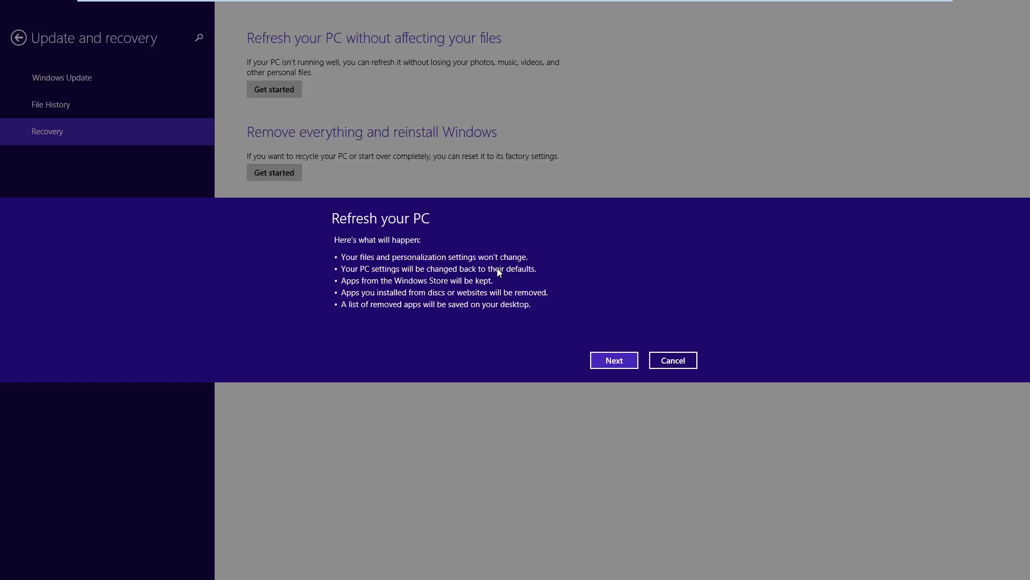
pyautogui.moveTo(411, 254)
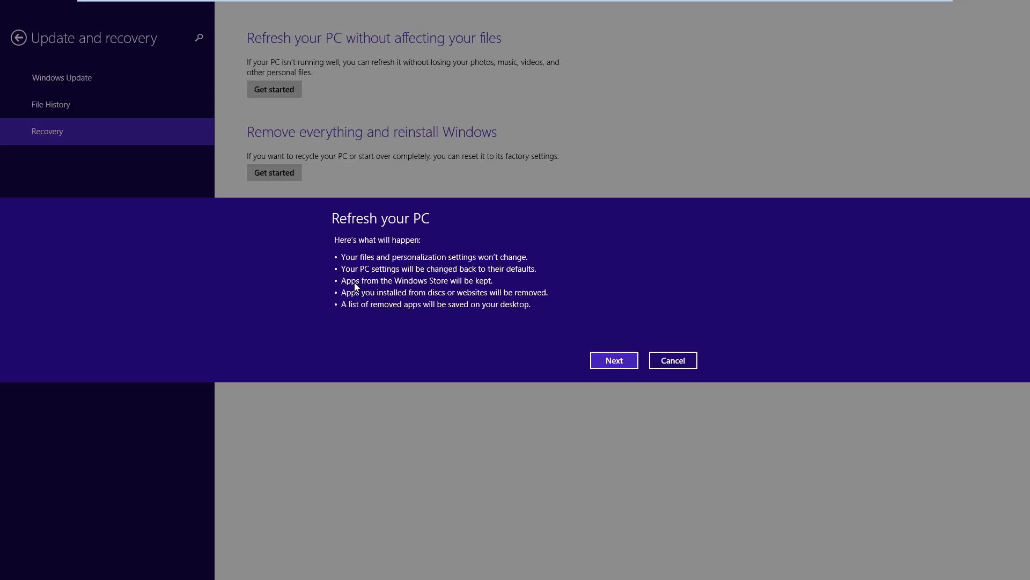
pyautogui.moveTo(347, 294)
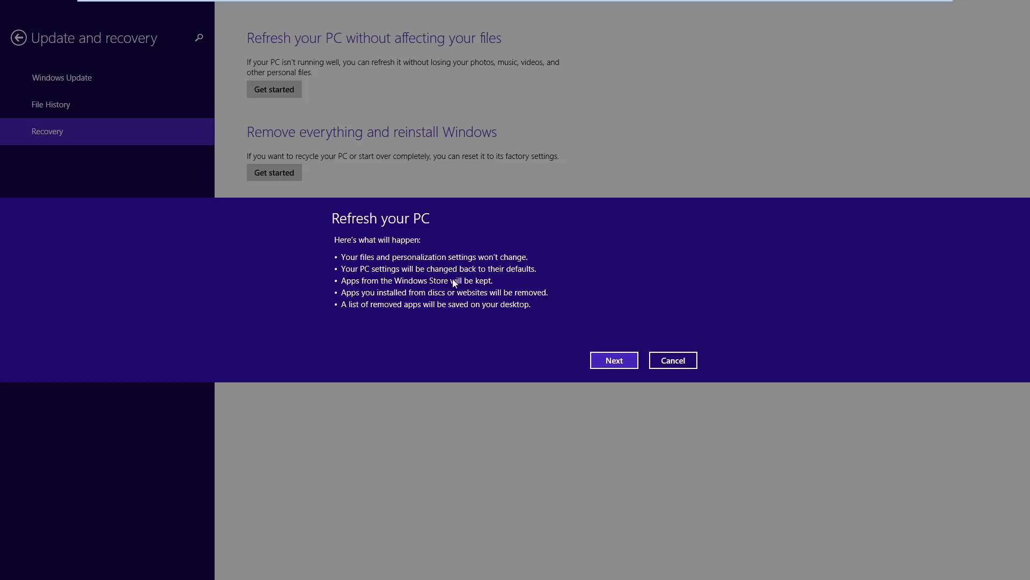
# Step: Advance to the list of apps needing reinstall (Java, Visual C++, MultiBit, VMware Tools)
pyautogui.click(613, 360)
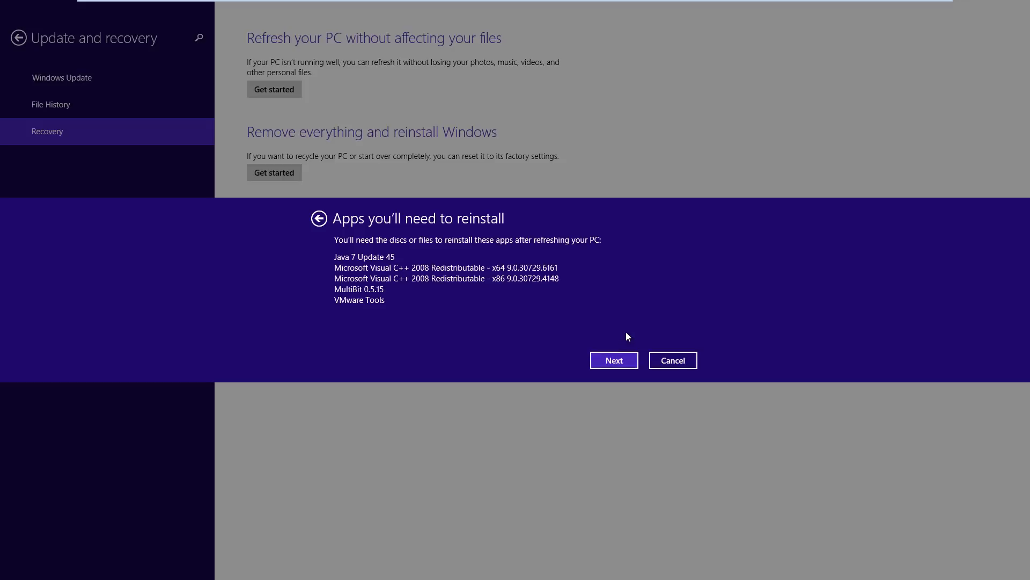
pyautogui.moveTo(388, 292)
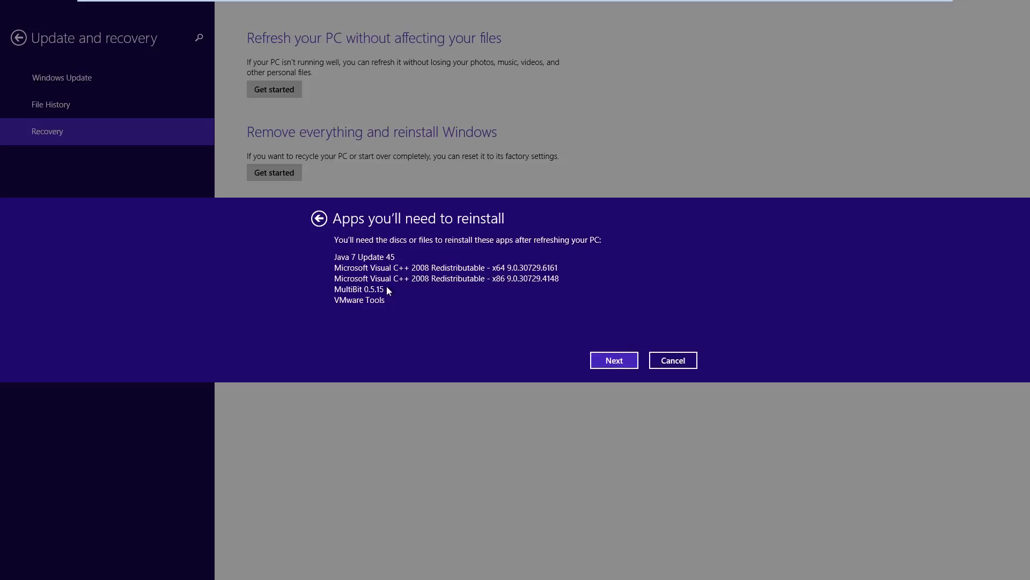
pyautogui.moveTo(514, 256)
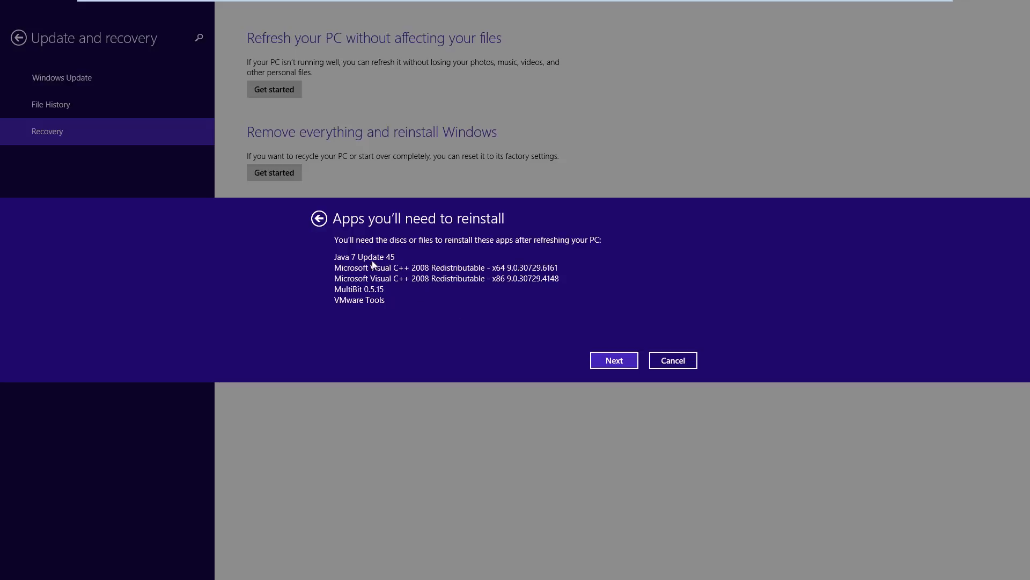
pyautogui.moveTo(347, 296)
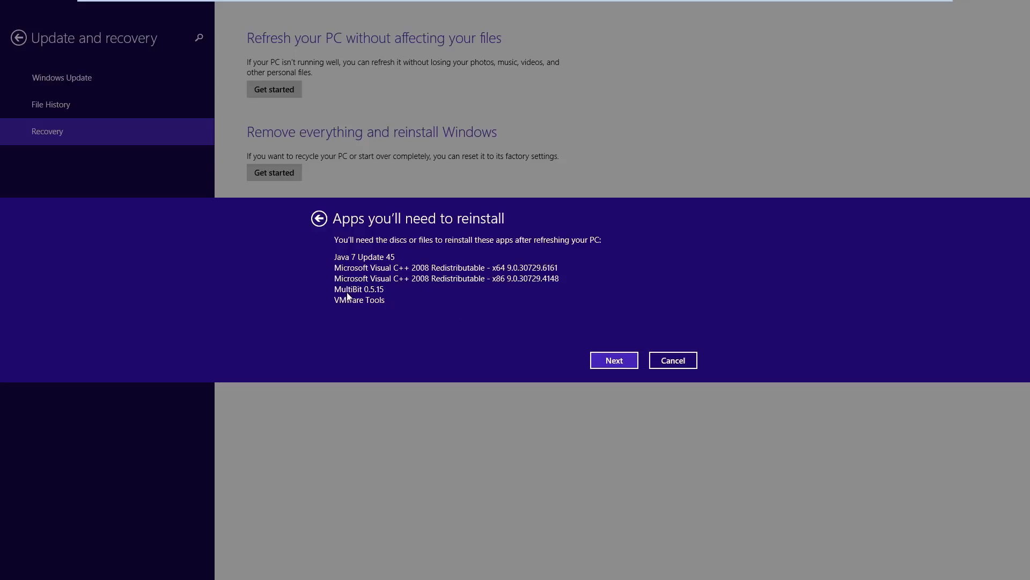
pyautogui.moveTo(393, 247)
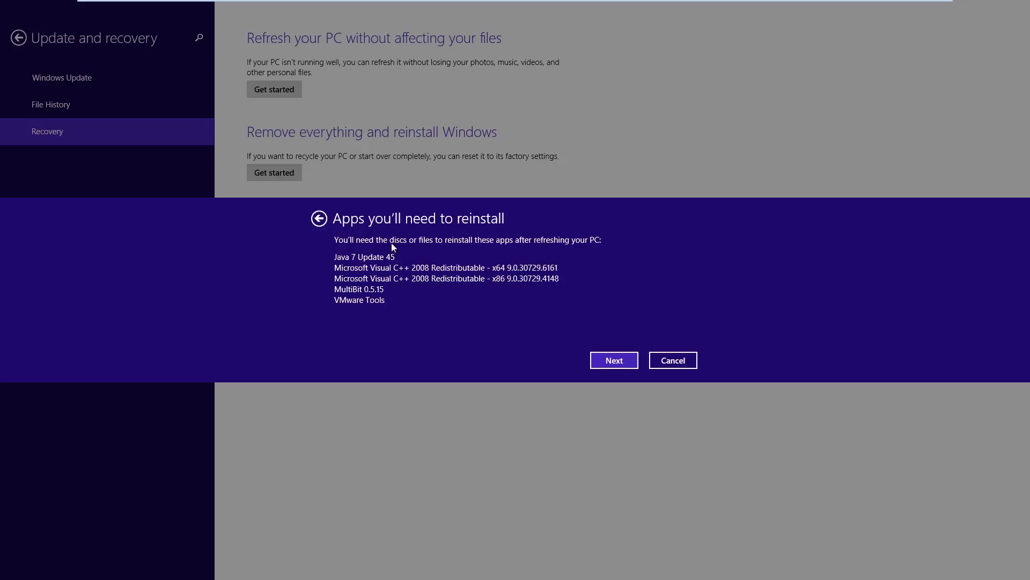
pyautogui.moveTo(616, 348)
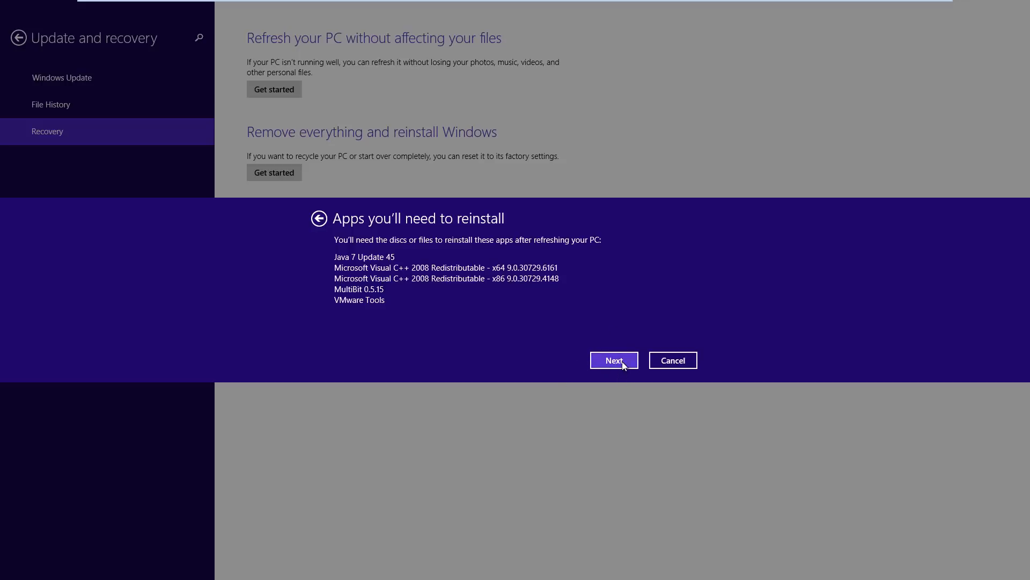
# Step: Continue past the apps list to the final refresh confirmation
pyautogui.click(613, 361)
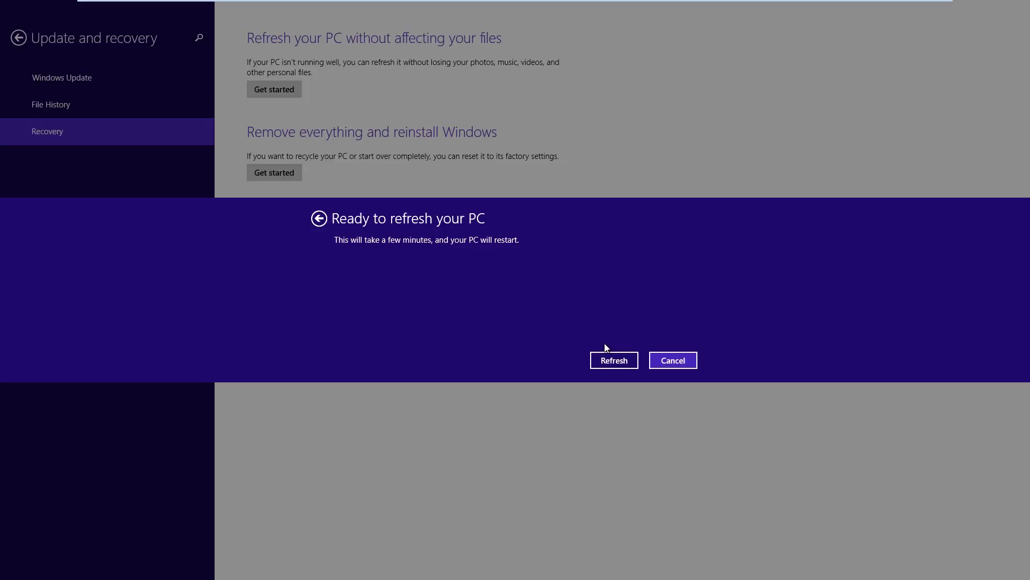
pyautogui.moveTo(383, 269)
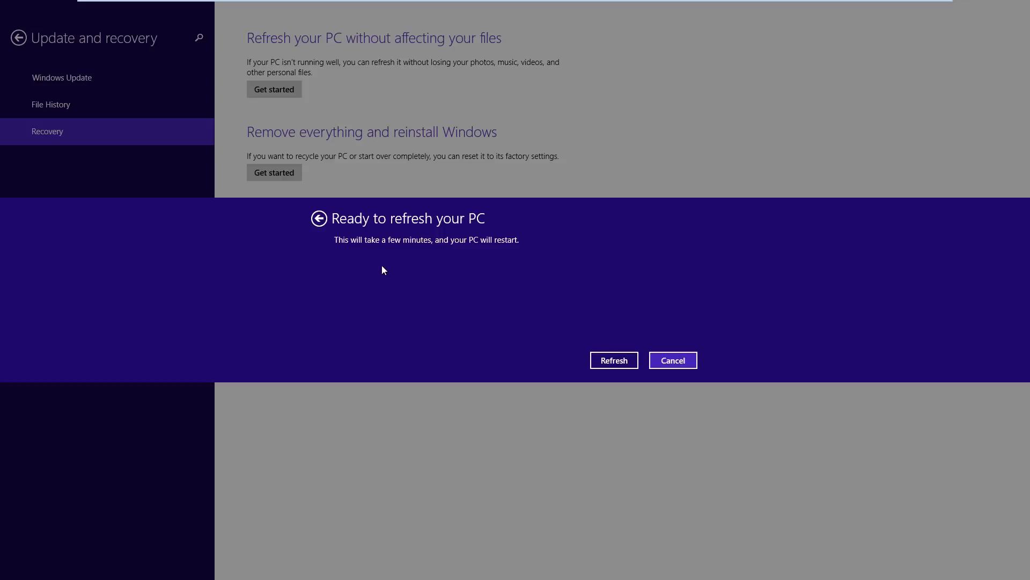
pyautogui.moveTo(359, 250)
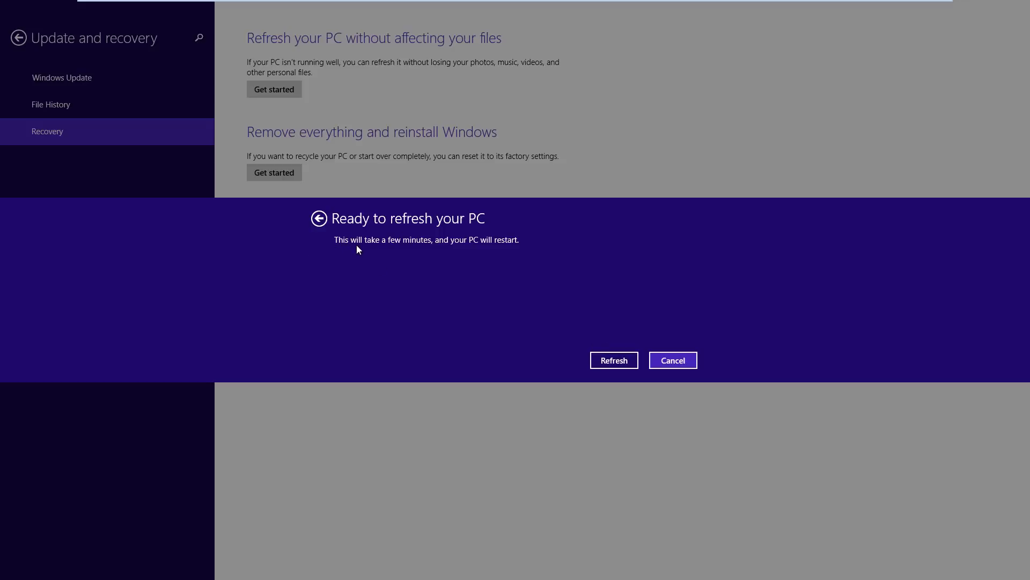
pyautogui.moveTo(464, 288)
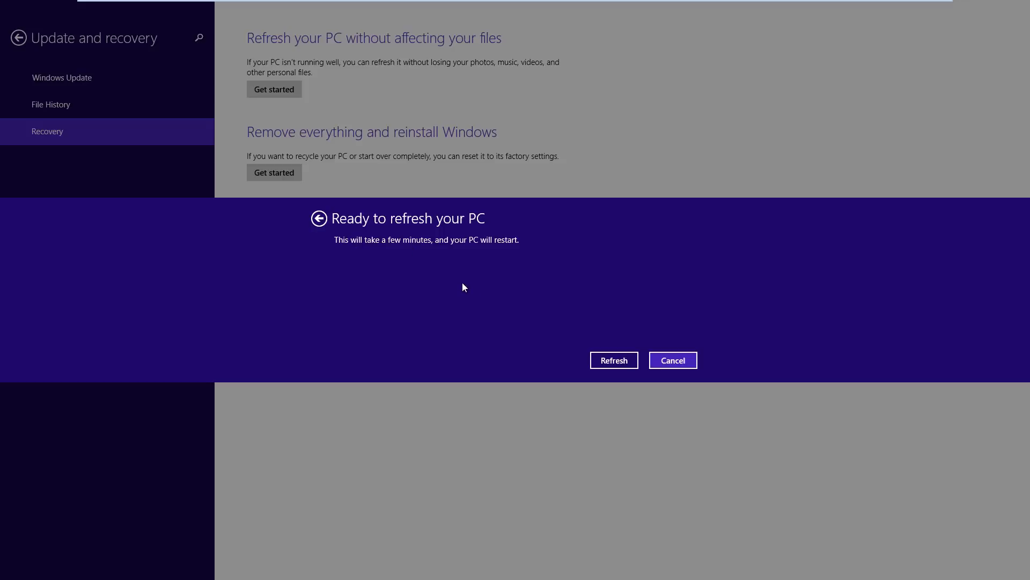
pyautogui.moveTo(423, 252)
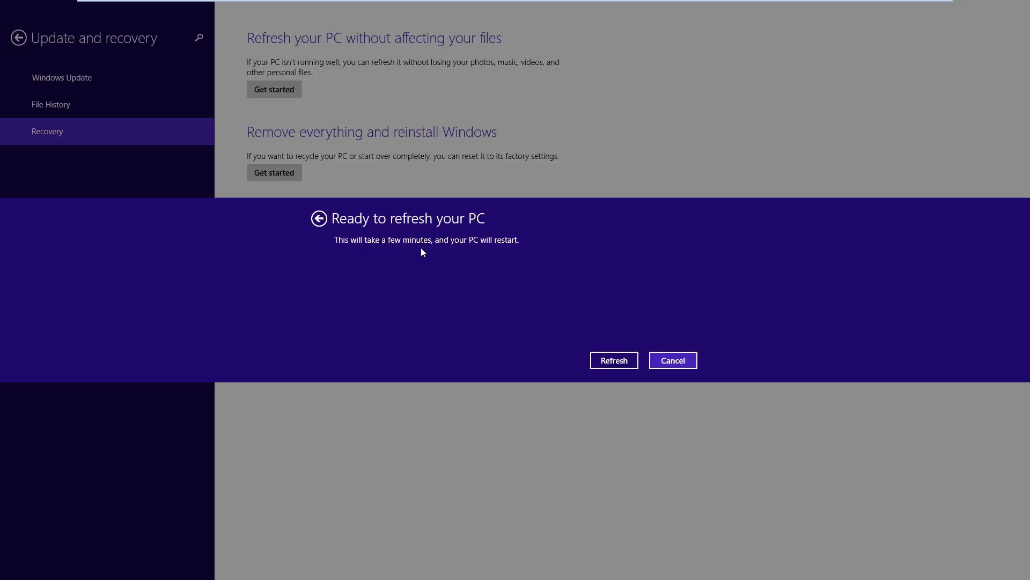
pyautogui.moveTo(647, 340)
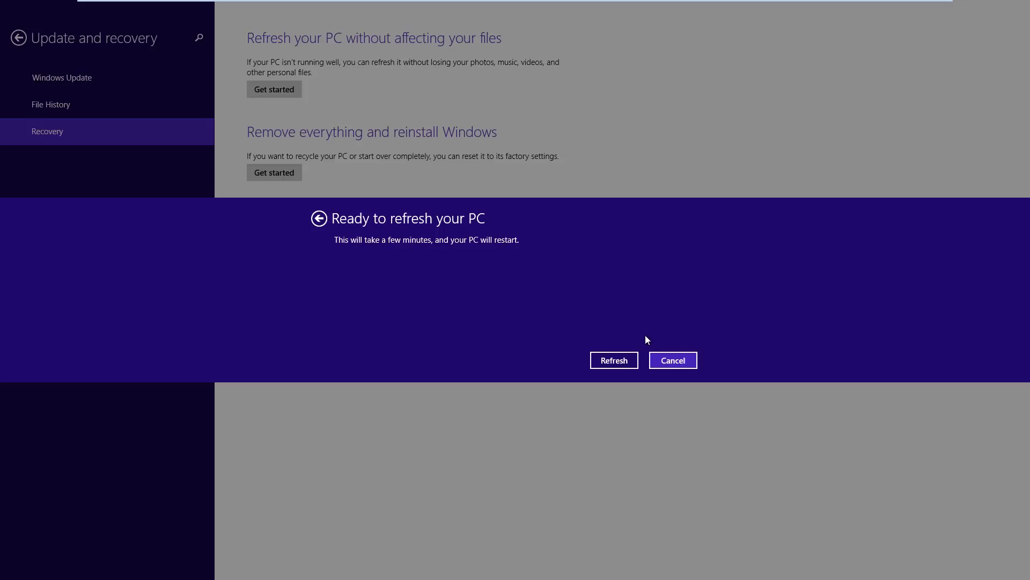
pyautogui.moveTo(614, 361)
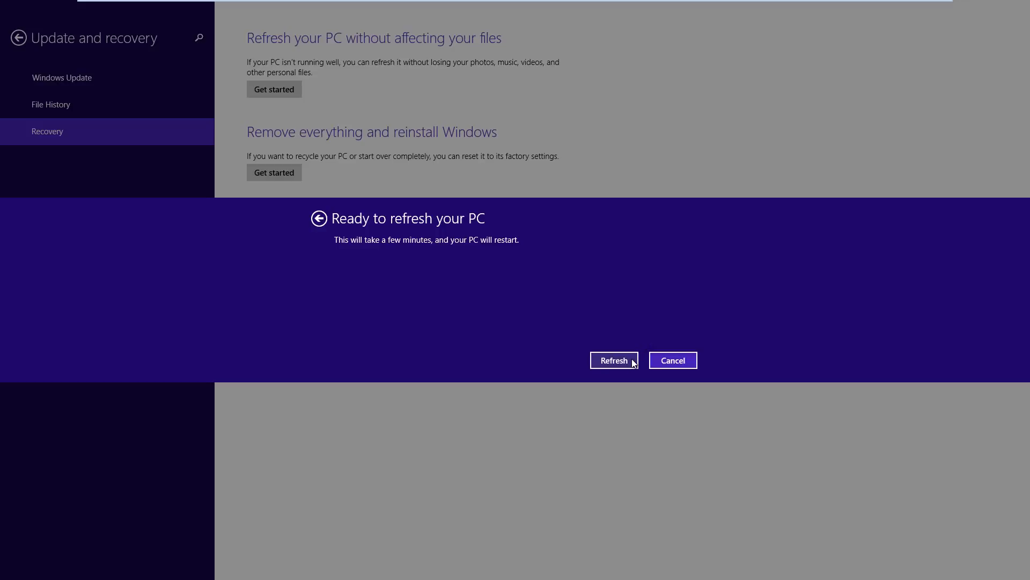
# Step: Confirm Refresh so the PC restarts and sets itself up again
pyautogui.click(613, 361)
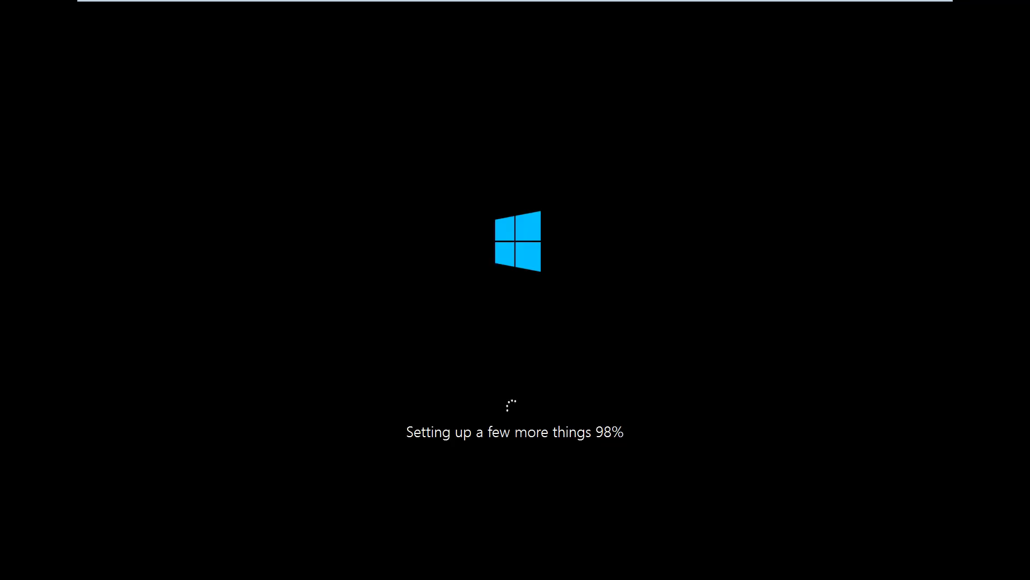
pyautogui.moveTo(859, 106)
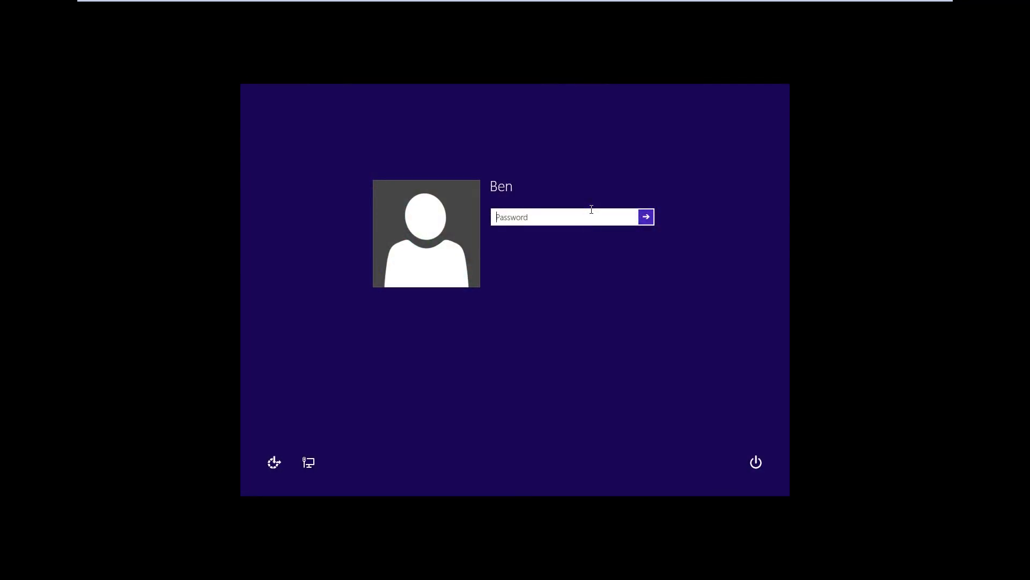
# Step: Enter the account password on the lock screen and sign back in
pyautogui.write('password')
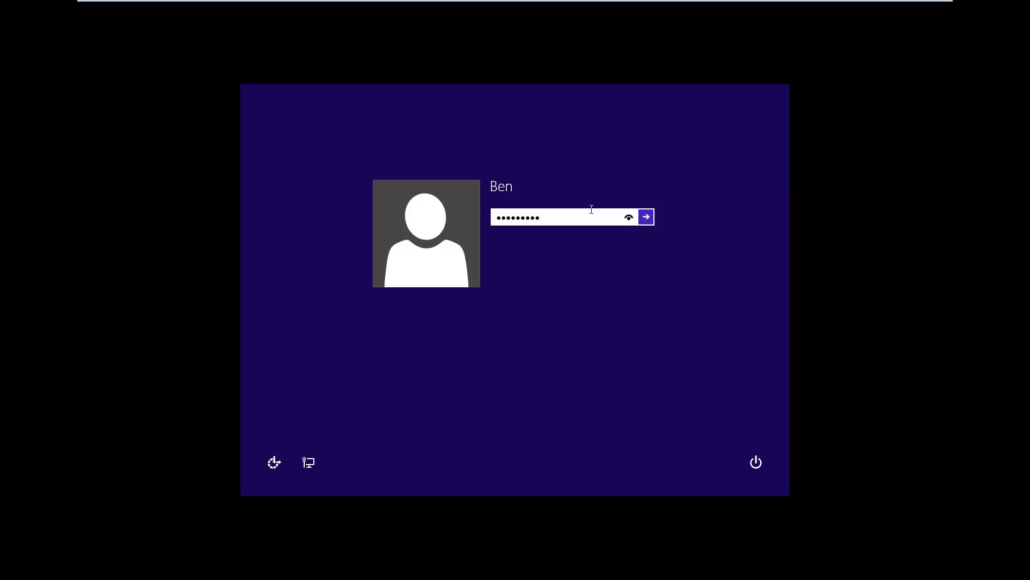
pyautogui.click(646, 216)
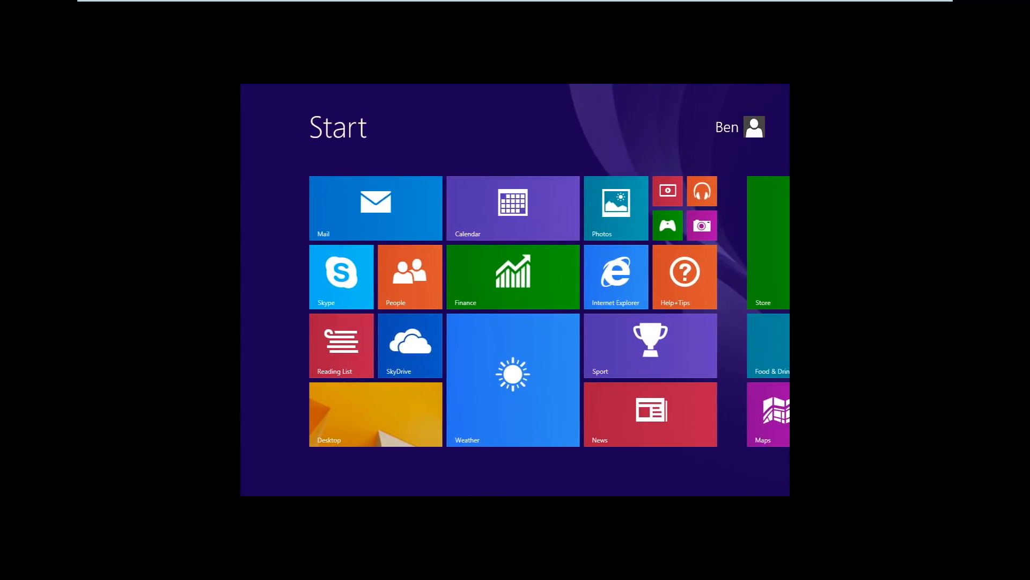
# Step: From the desktop, view the Removed Apps list maximized in Internet Explorer, then close it
pyautogui.click(376, 414)
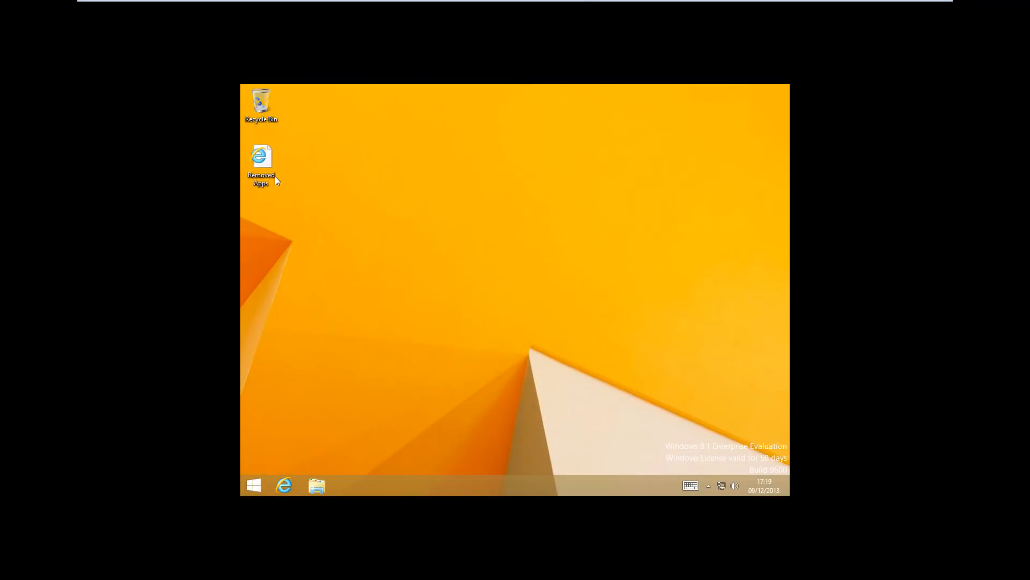
pyautogui.click(261, 161)
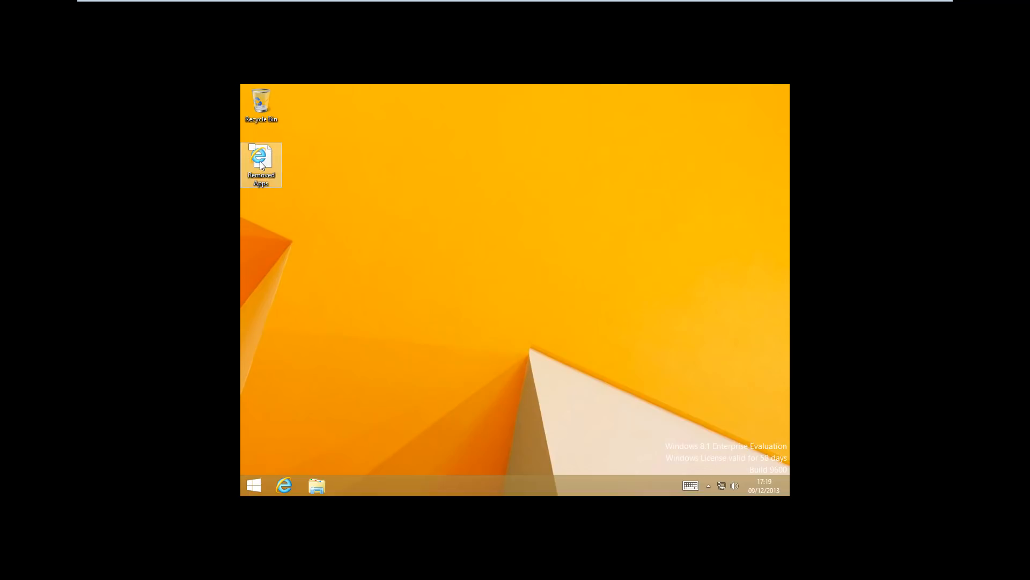
pyautogui.doubleClick(261, 164)
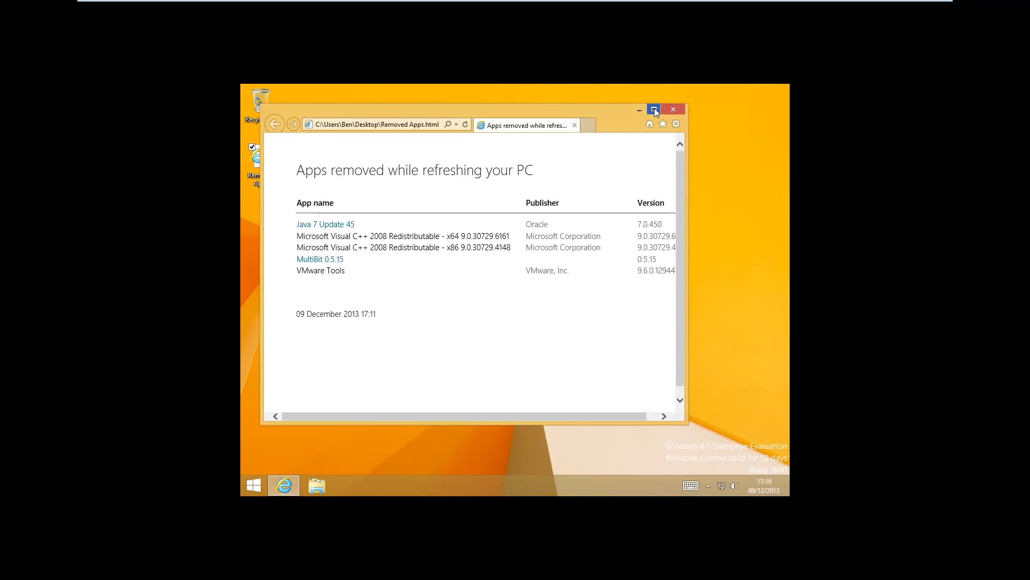
pyautogui.click(654, 109)
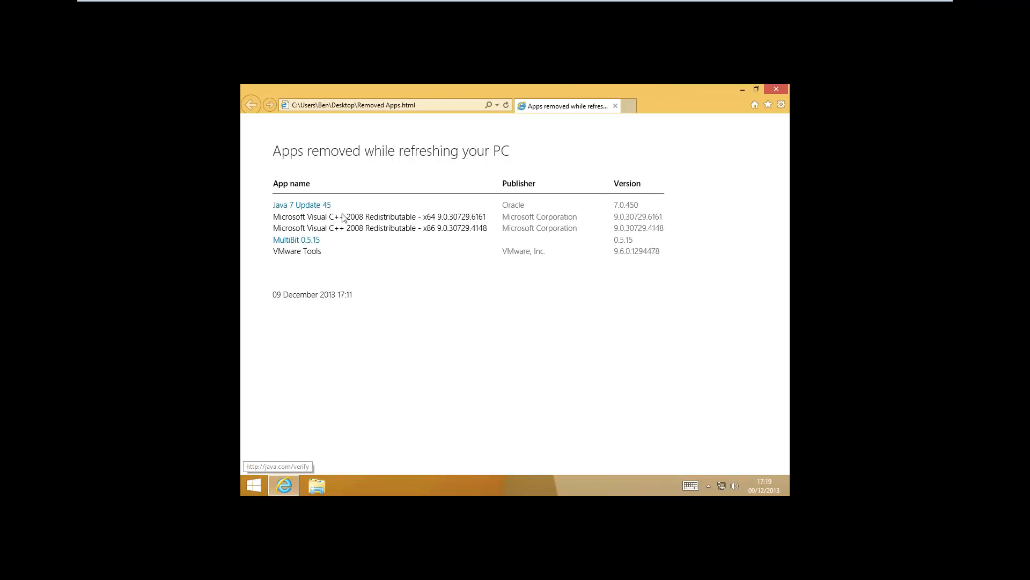
pyautogui.click(776, 89)
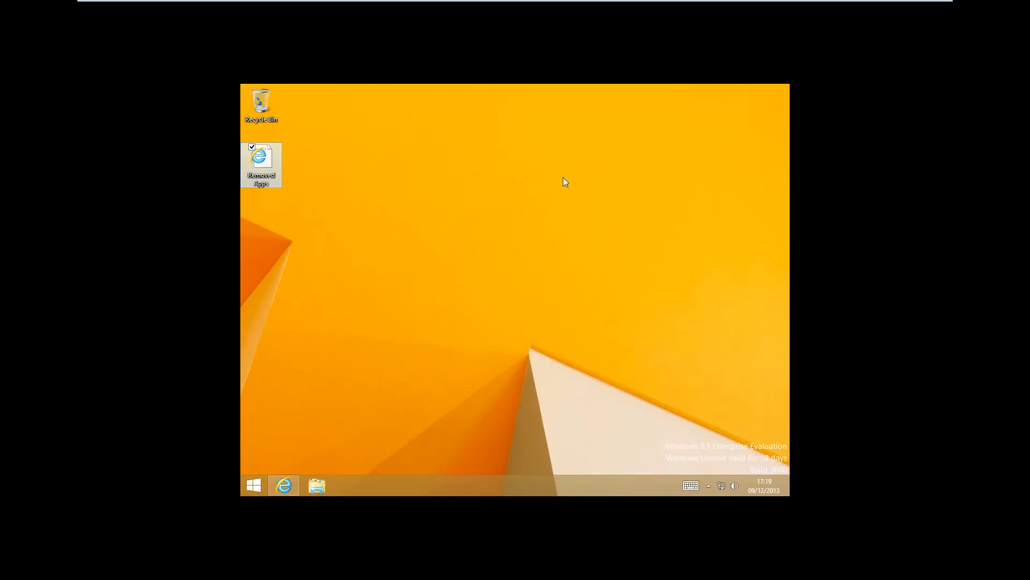
# Step: Browse to Documents\Data and confirm the Test file is still there after the refresh
pyautogui.click(317, 486)
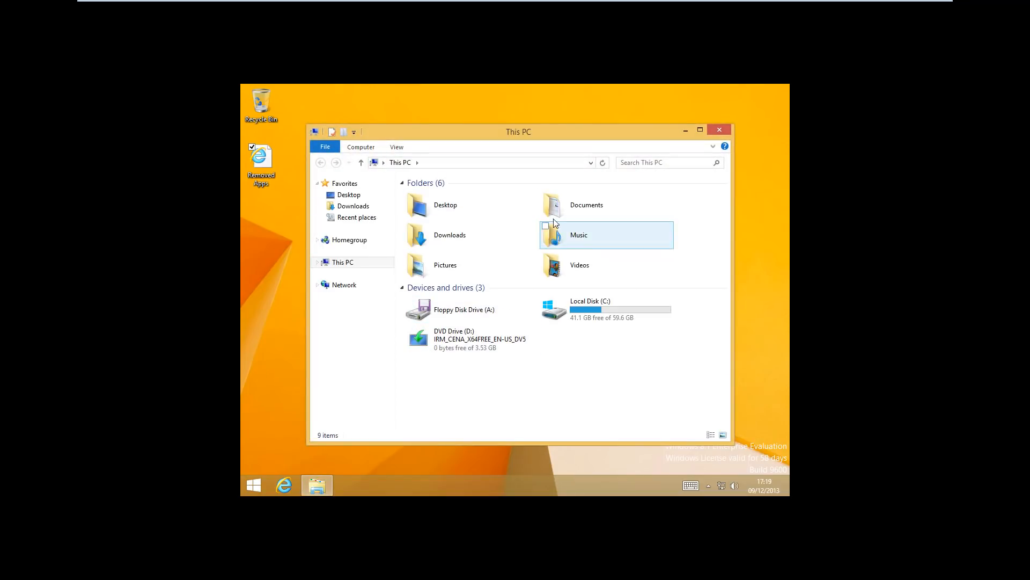
pyautogui.doubleClick(586, 204)
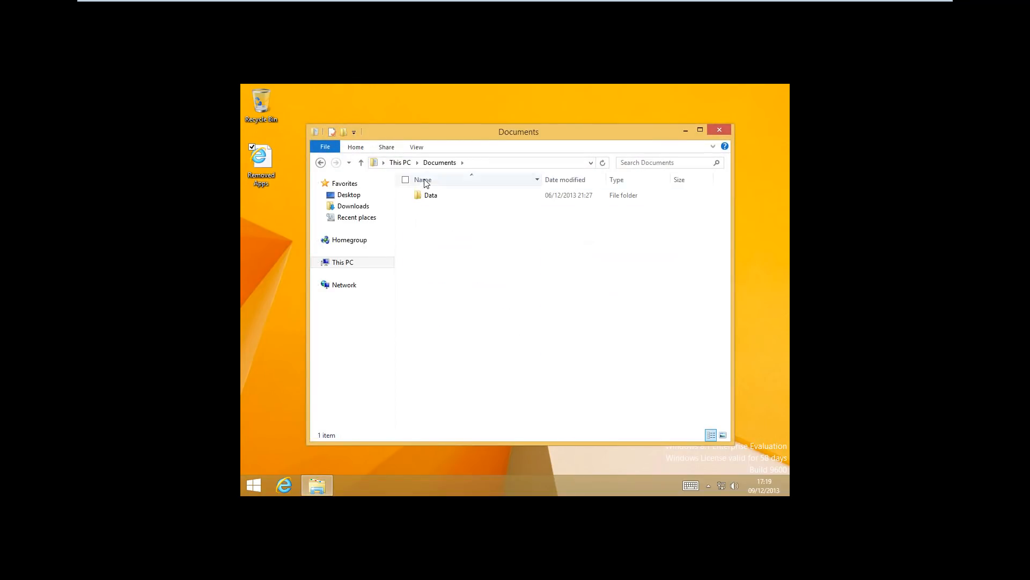
pyautogui.moveTo(444, 206)
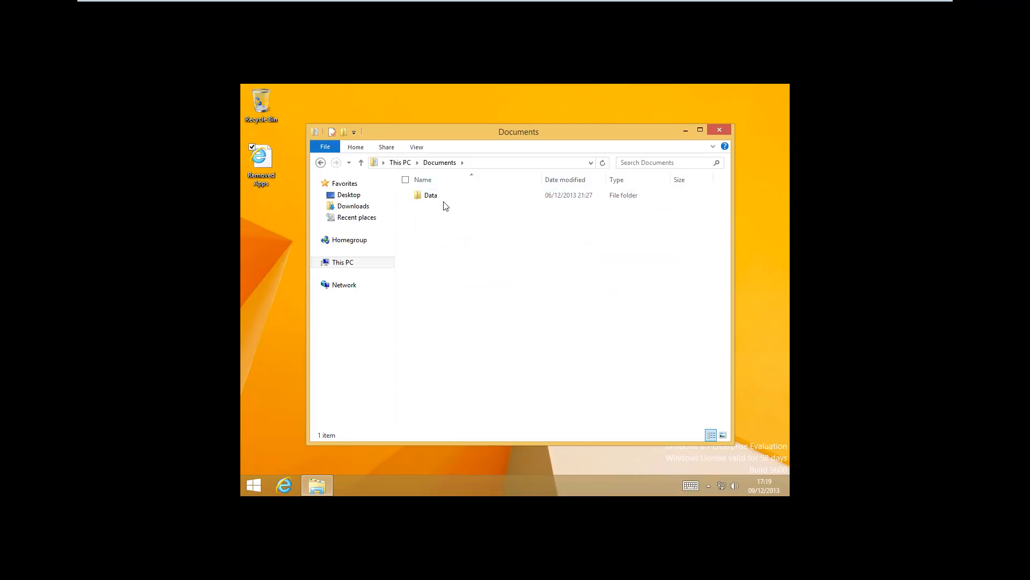
pyautogui.click(430, 195)
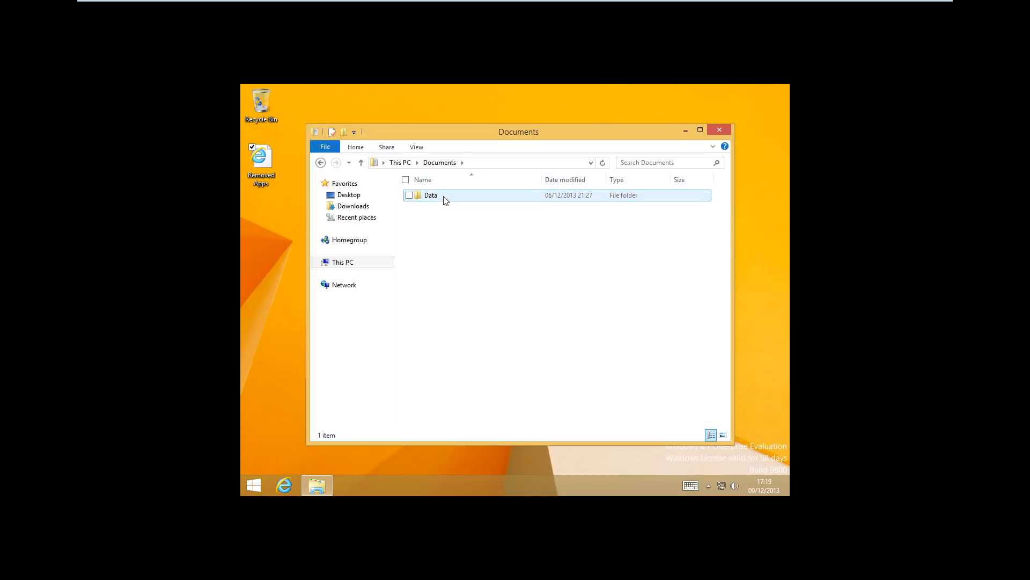
pyautogui.doubleClick(430, 196)
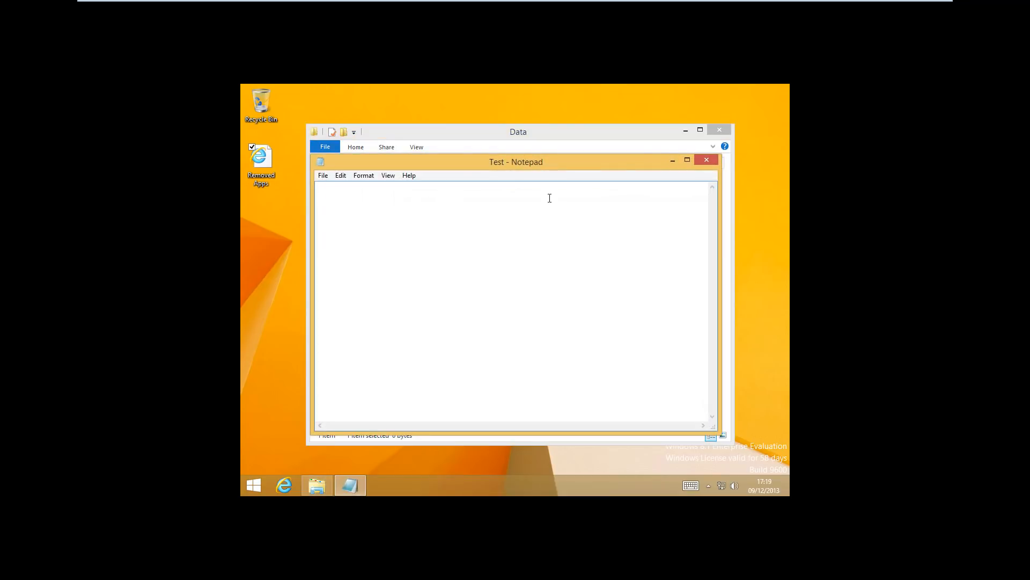